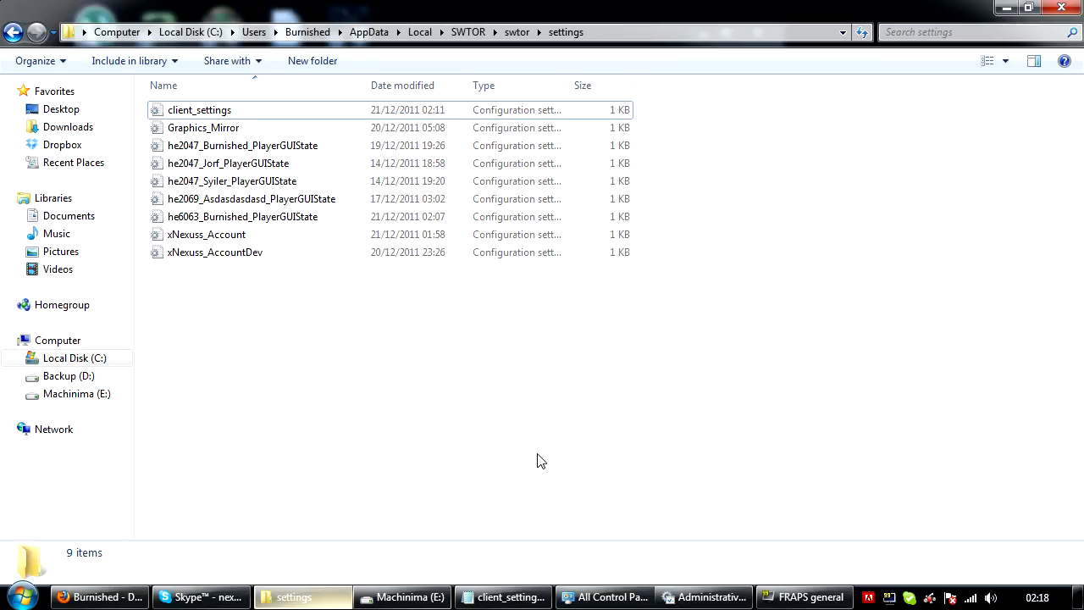
mouse_move(451, 158)
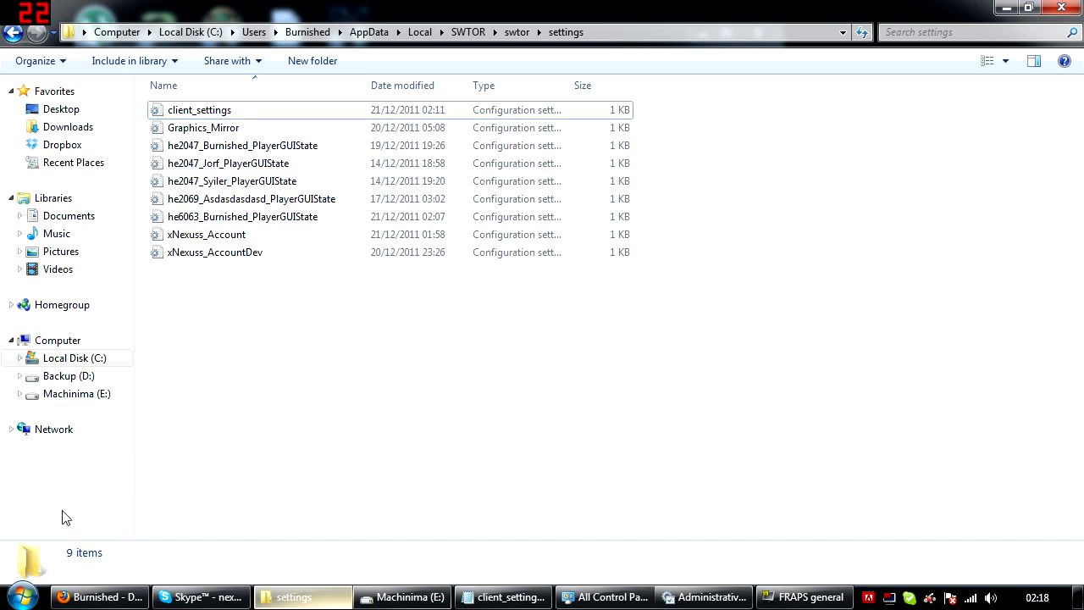
Search %appdata% from the Start menu to show the Roaming folder in a new window
click(23, 584)
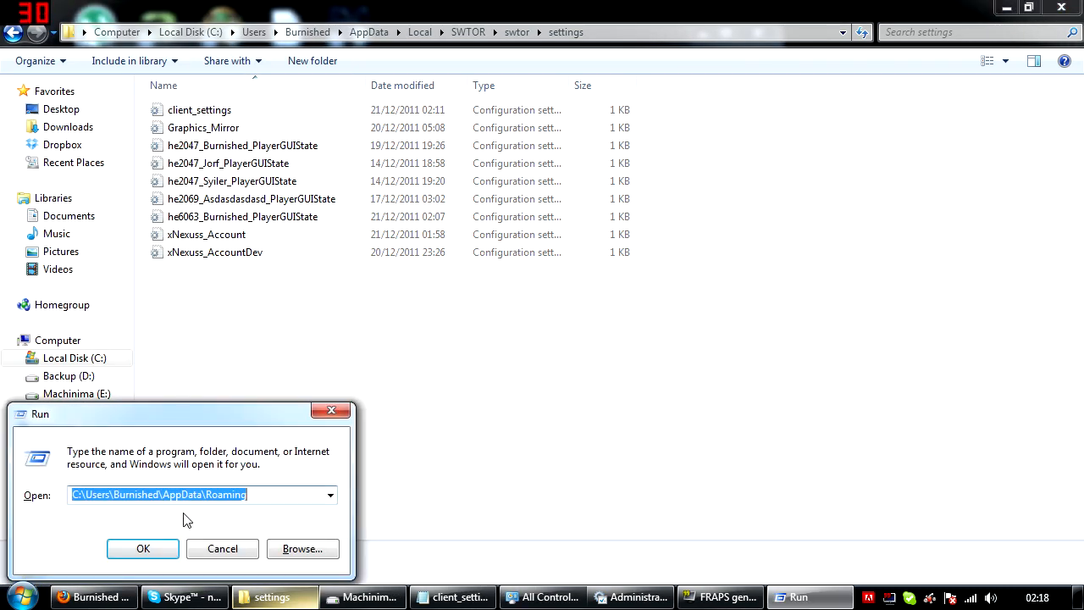
text(%appdata%)
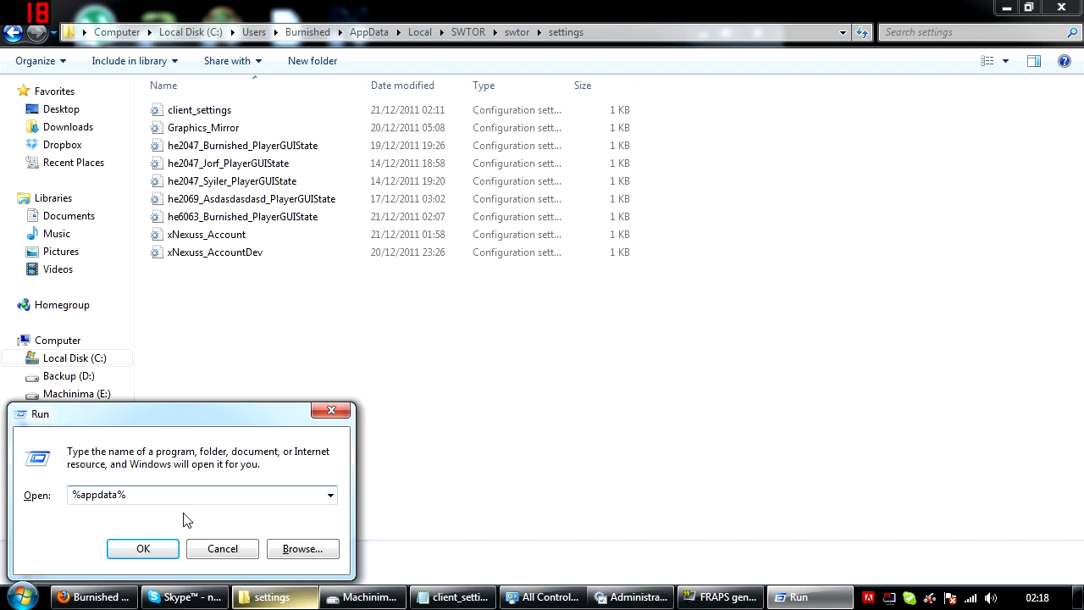
mouse_move(209, 549)
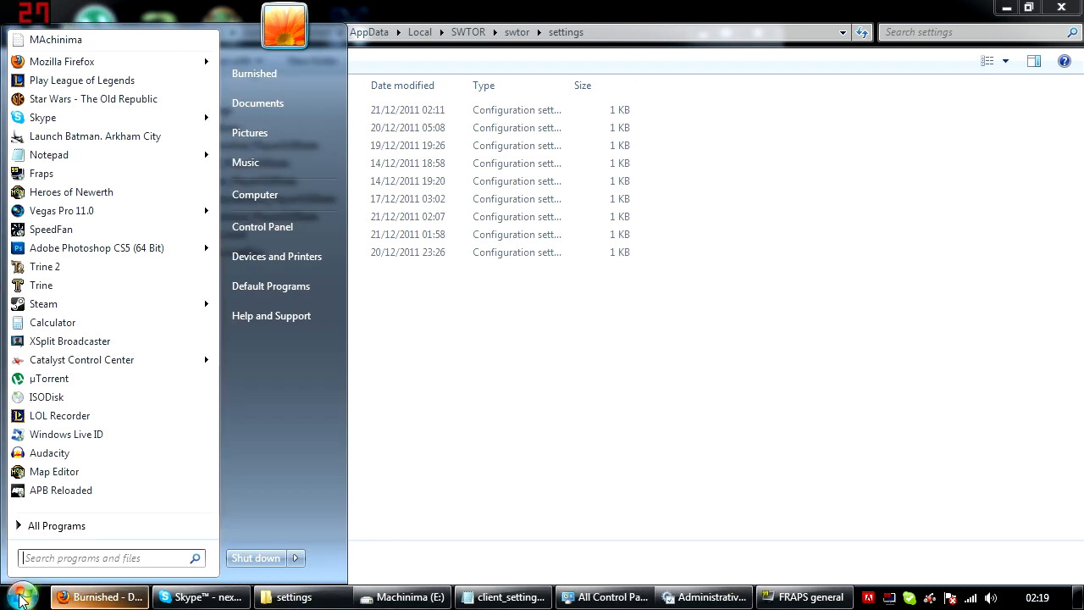
text(%)
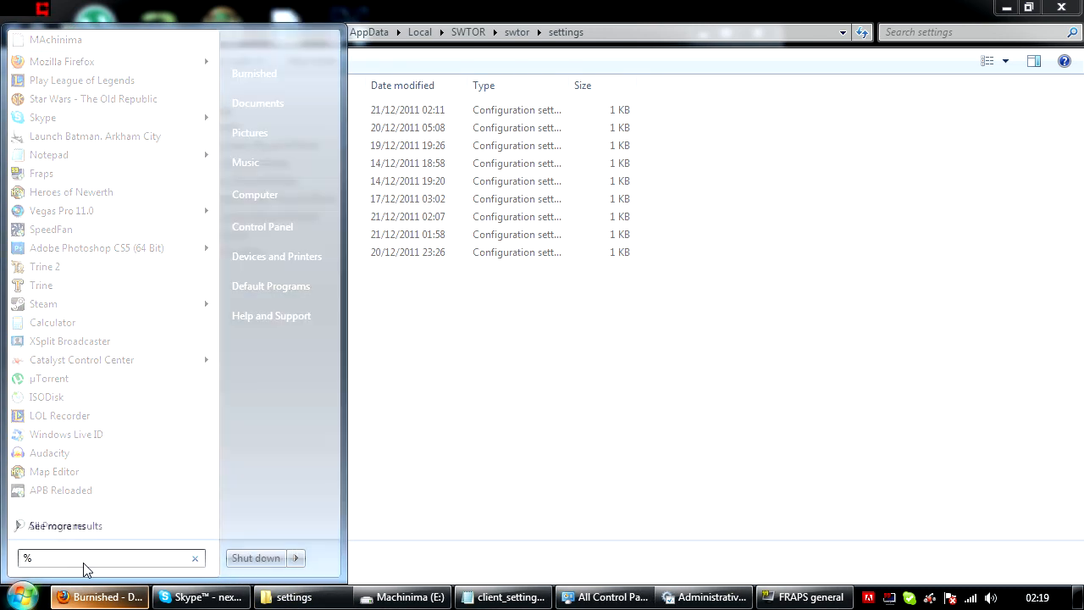
text(appdata%)
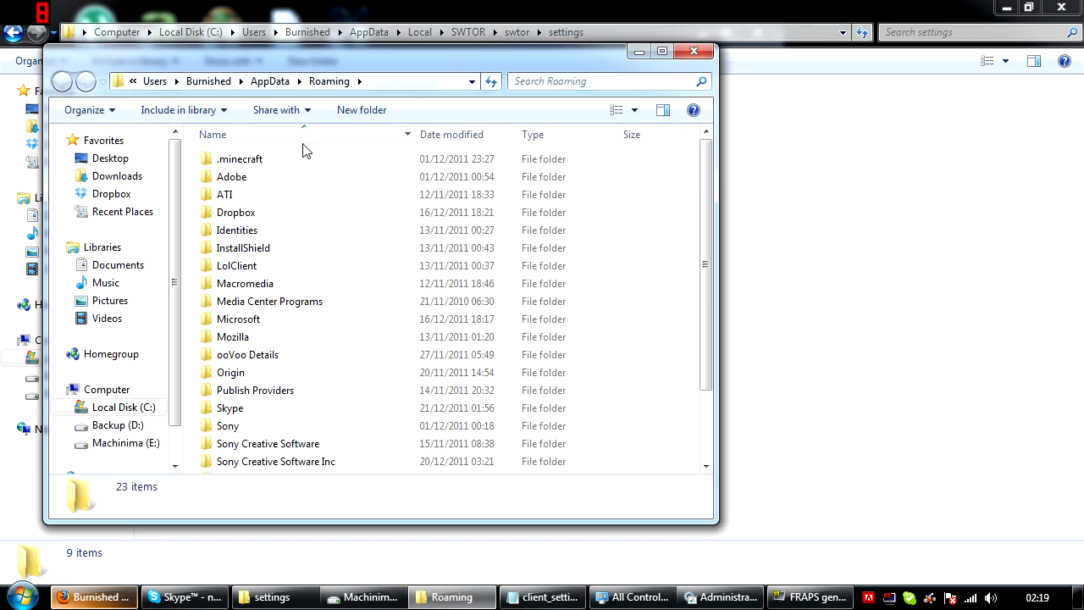
Browse from AppData into SWTOR > swtor, then close that extra Explorer window
scroll(down, 3)
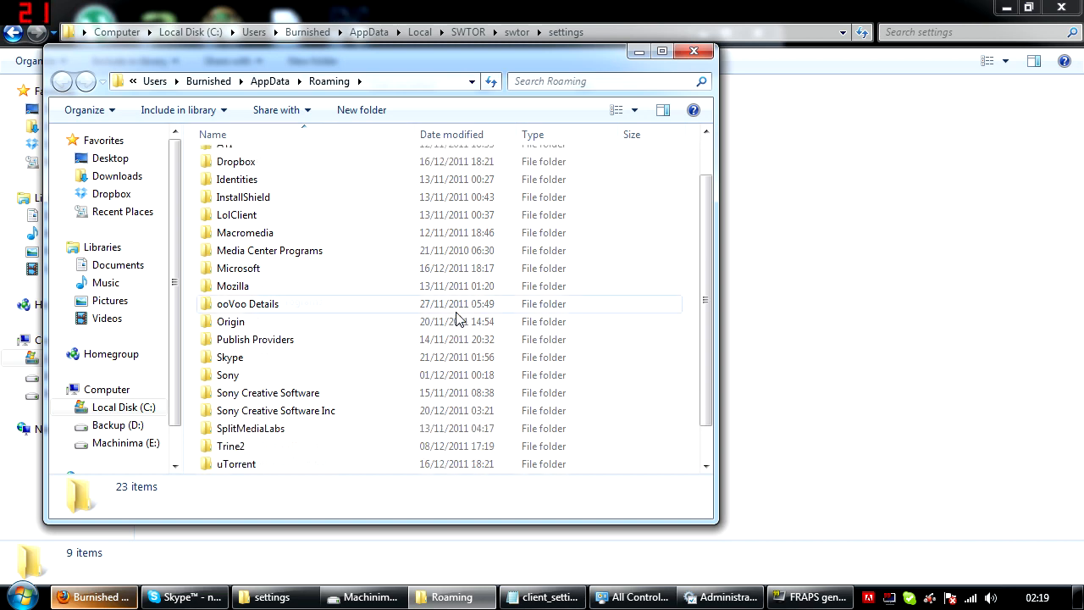
scroll(up, 3)
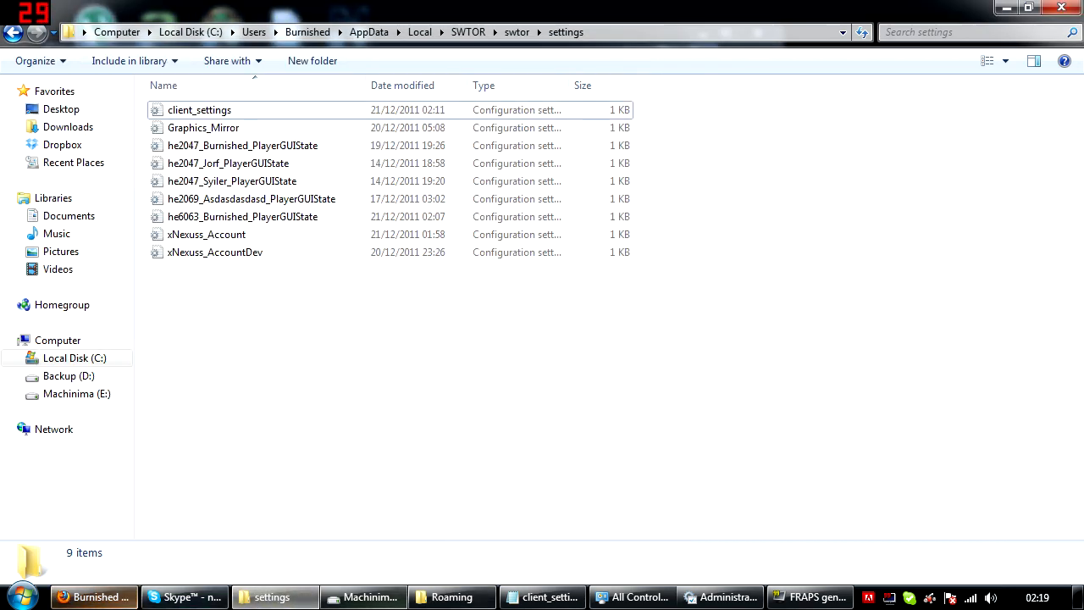
click(452, 597)
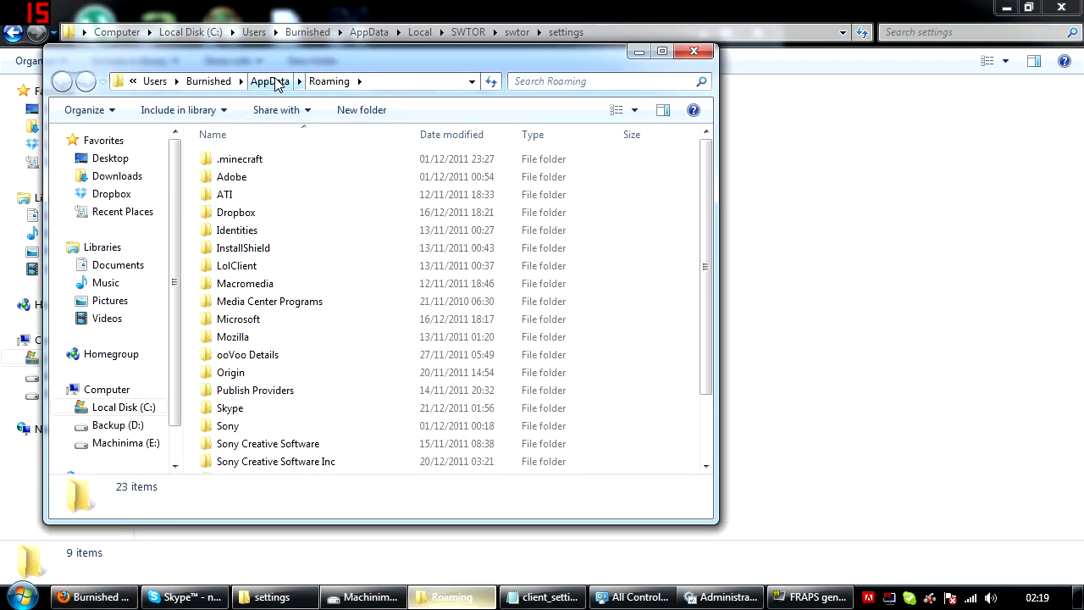
click(269, 82)
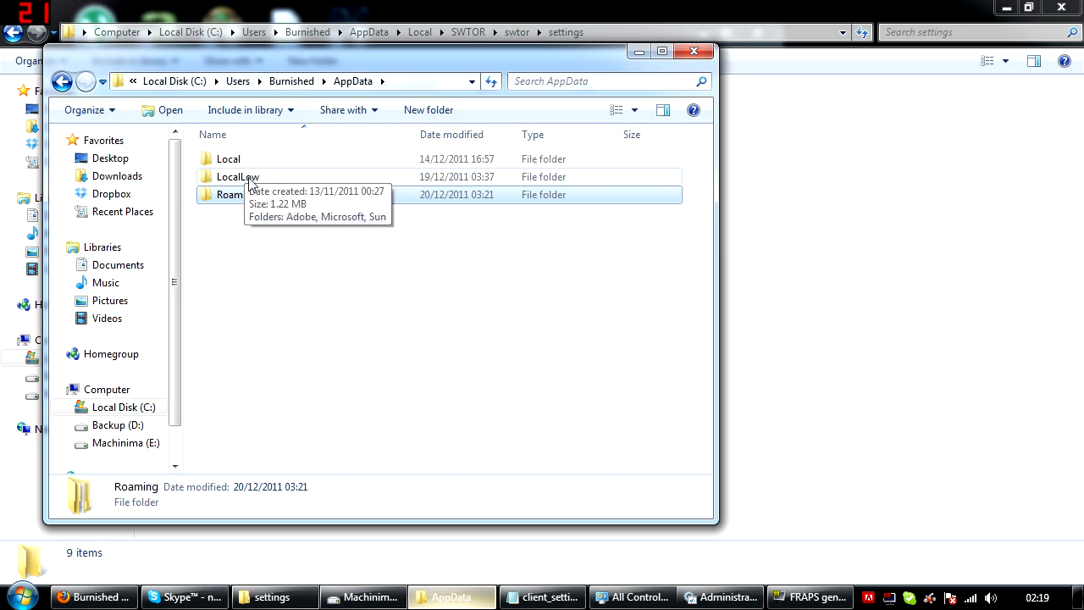
mouse_move(271, 161)
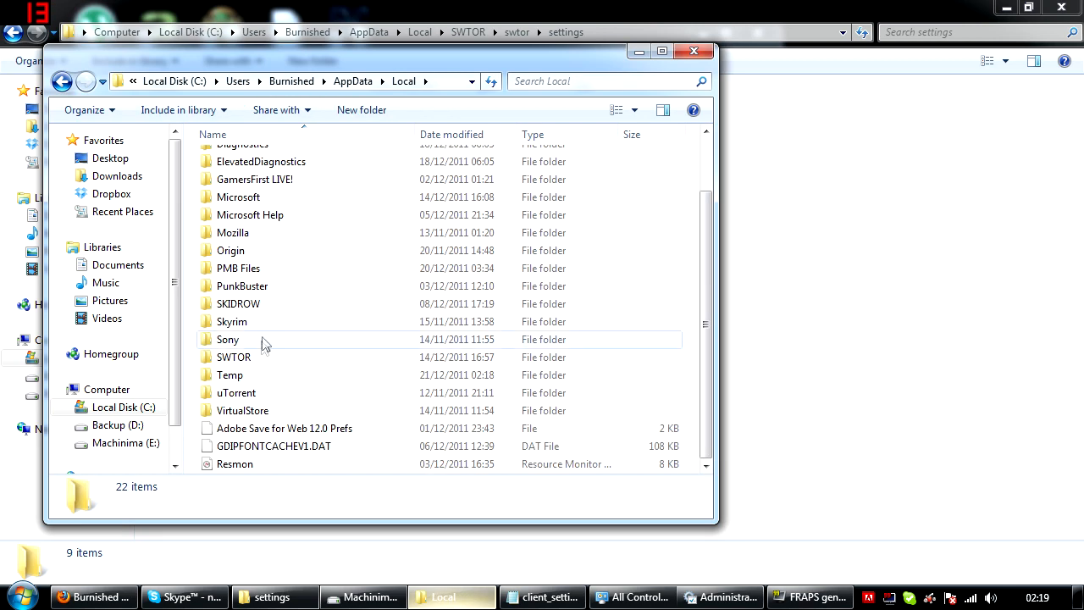
double_click(239, 357)
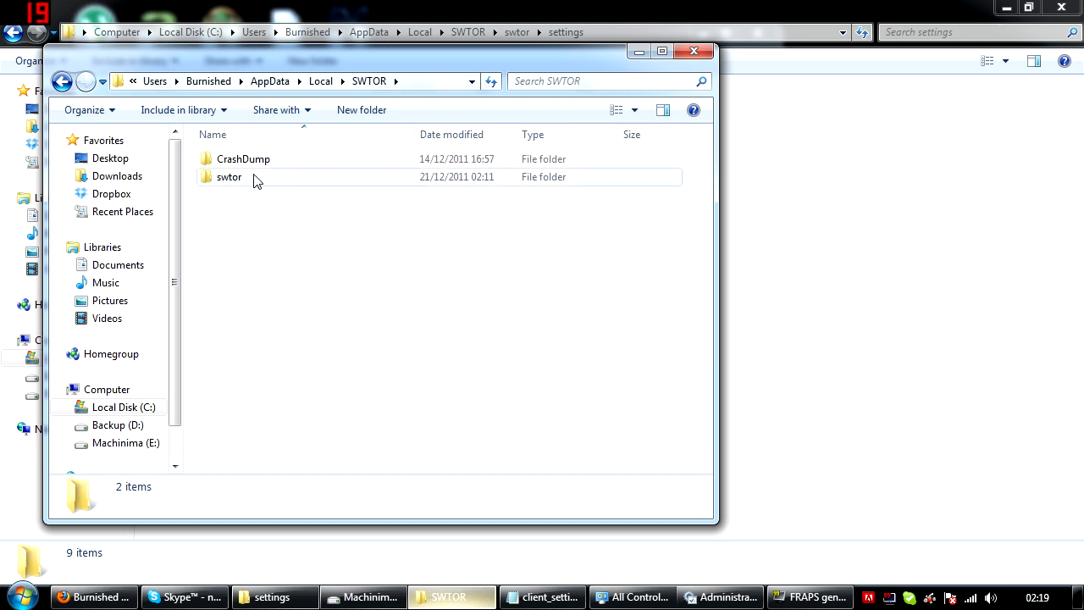
double_click(229, 177)
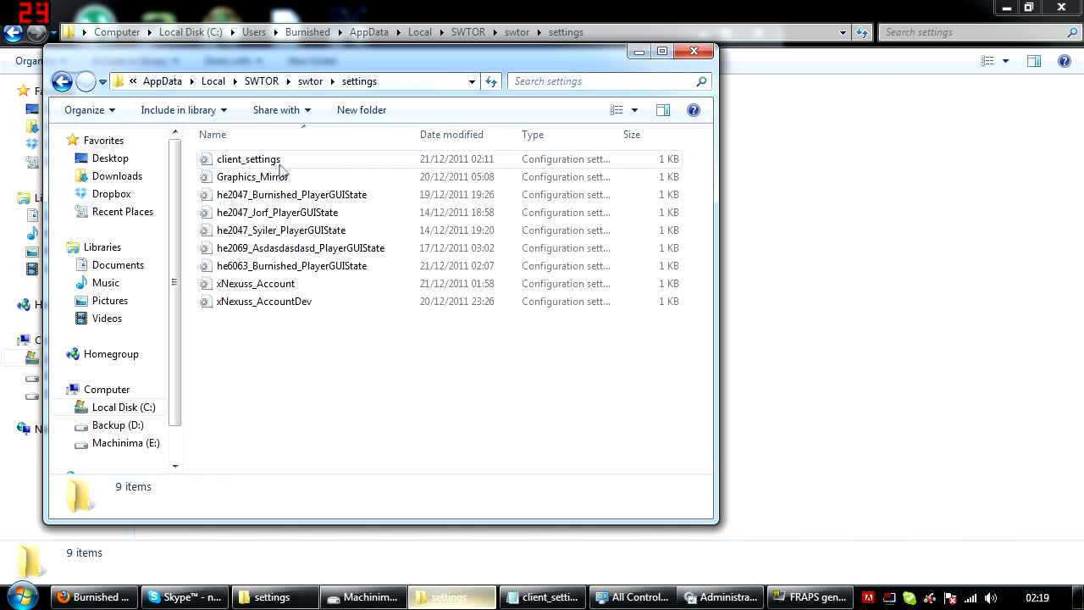
click(657, 51)
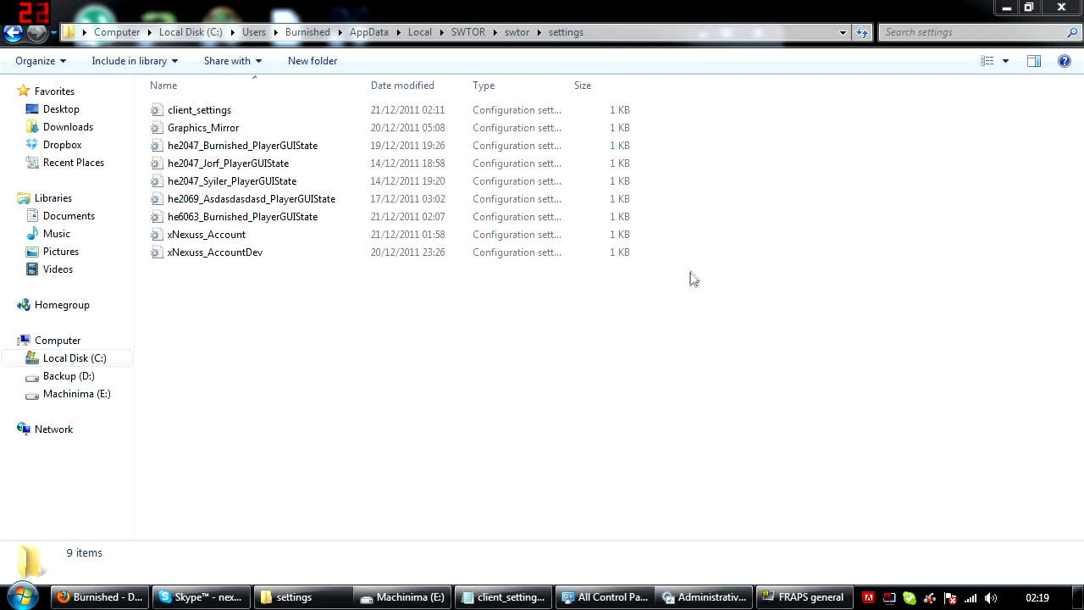
Open client_settings in Notepad; turn off shadows, bloom and DOF; set plant, mesh and texture quality to 0
click(199, 109)
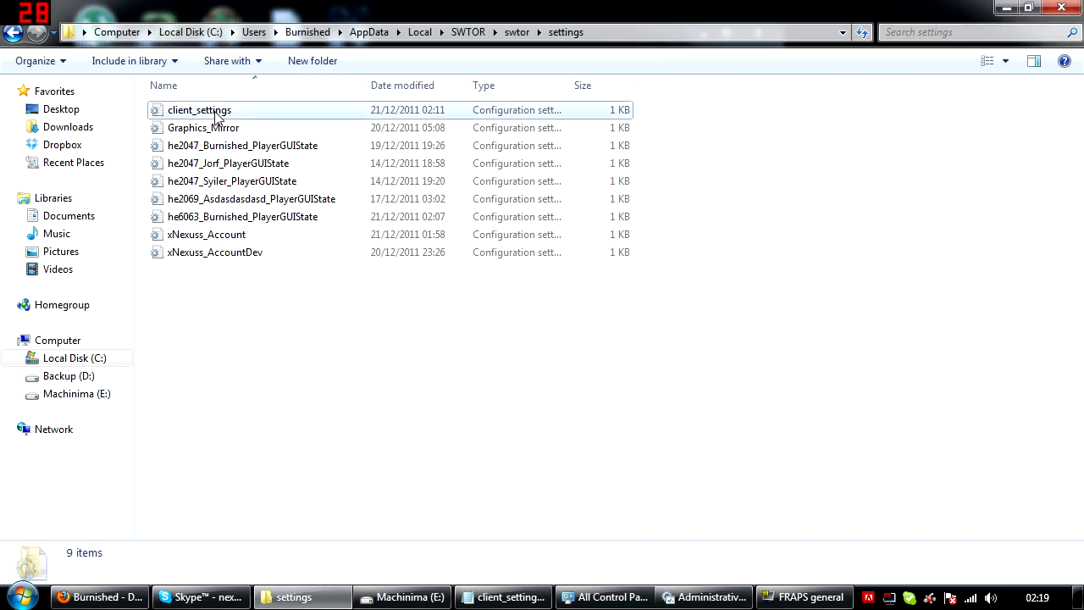
double_click(199, 110)
text(PlantDensity = 0)
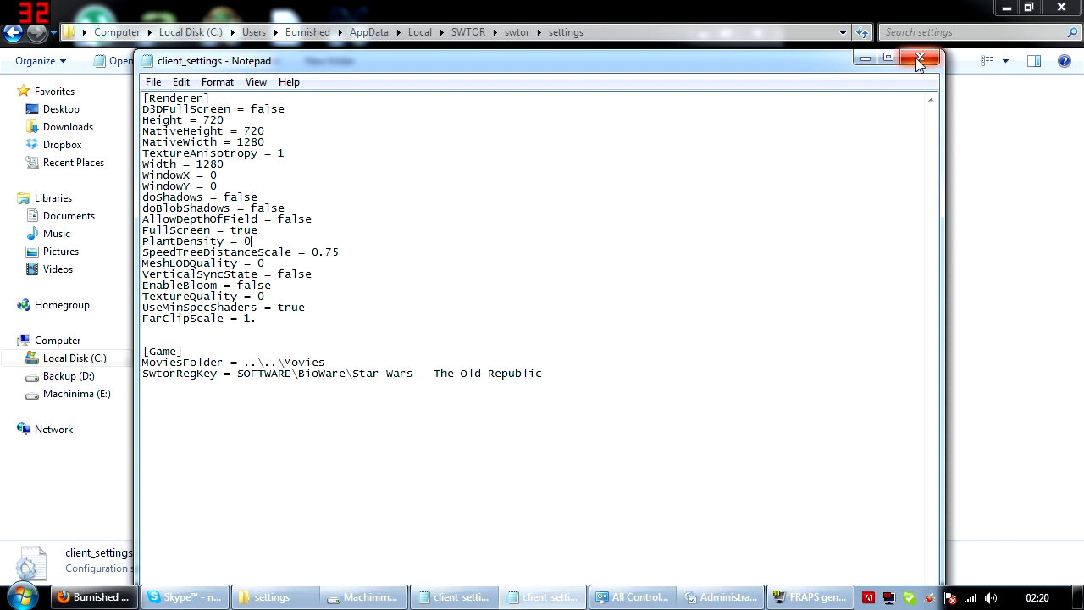
click(153, 81)
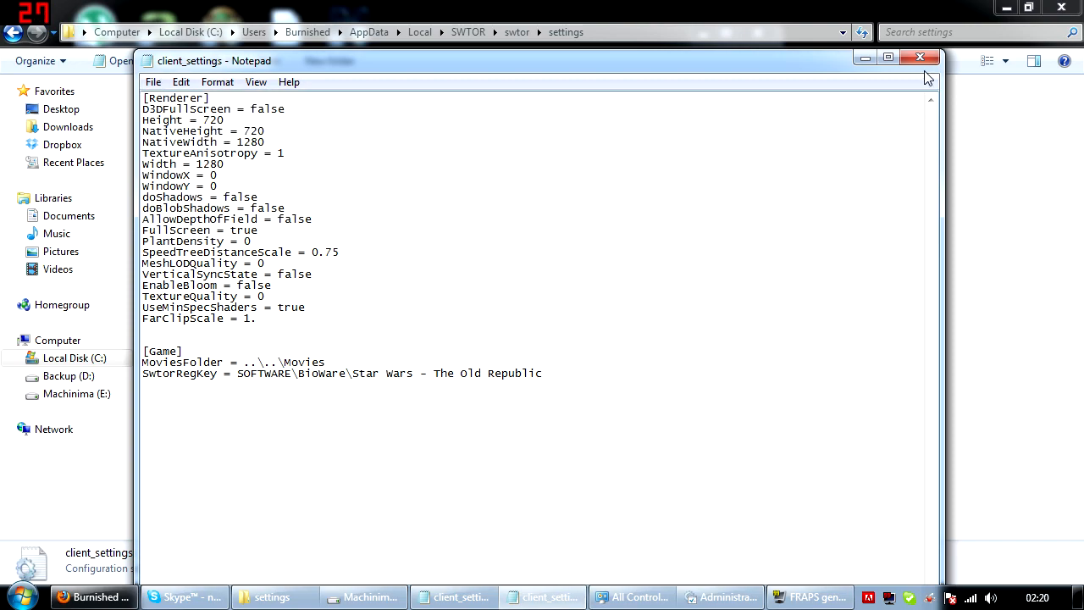
Close the edited client_settings in Notepad and minimize the Control Panel window
click(816, 594)
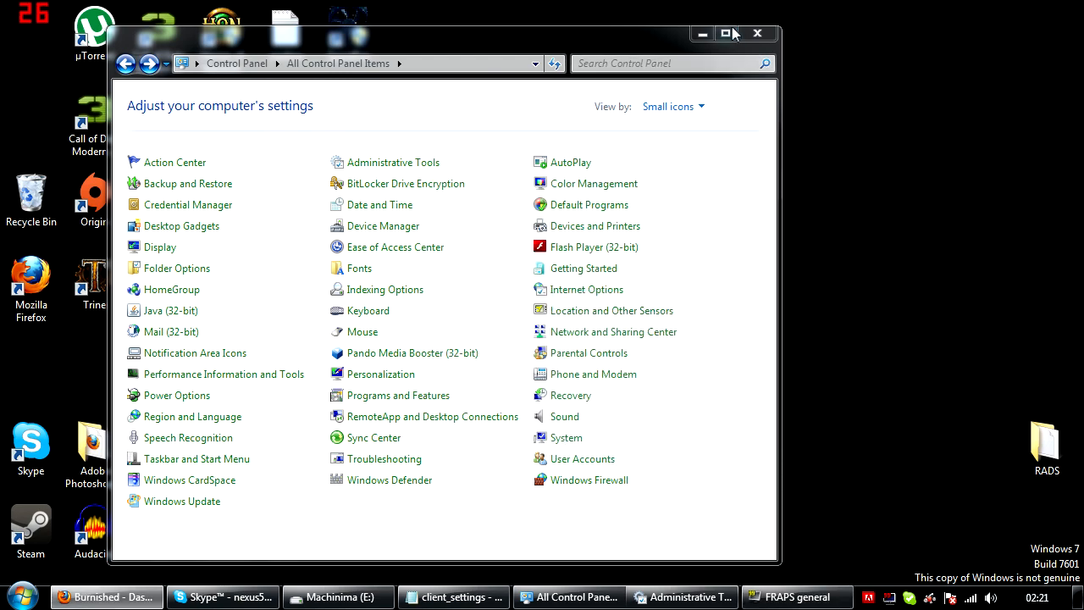
click(14, 599)
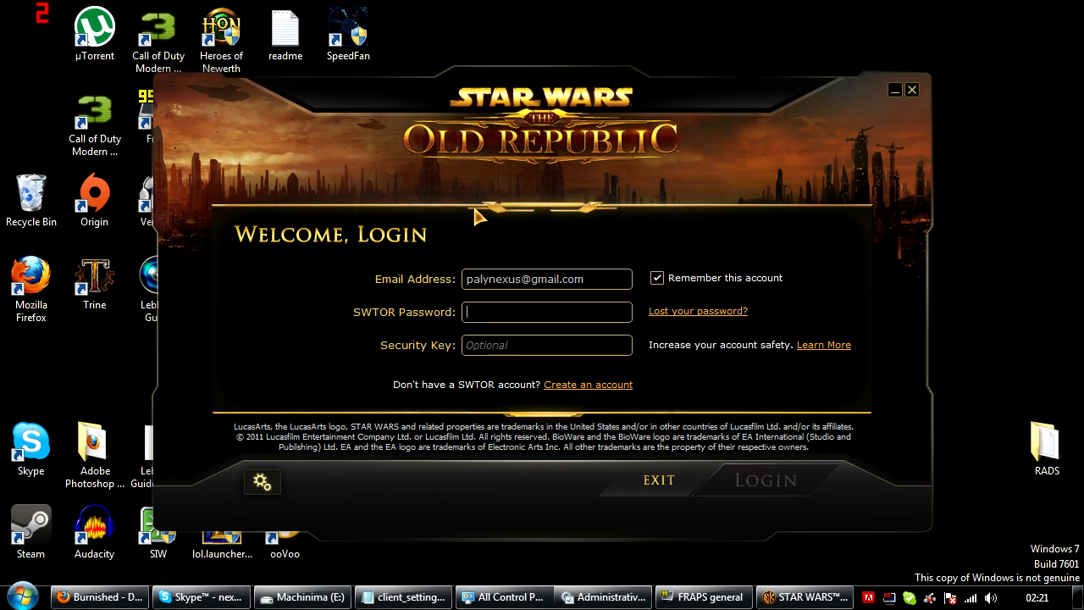
mouse_move(530, 344)
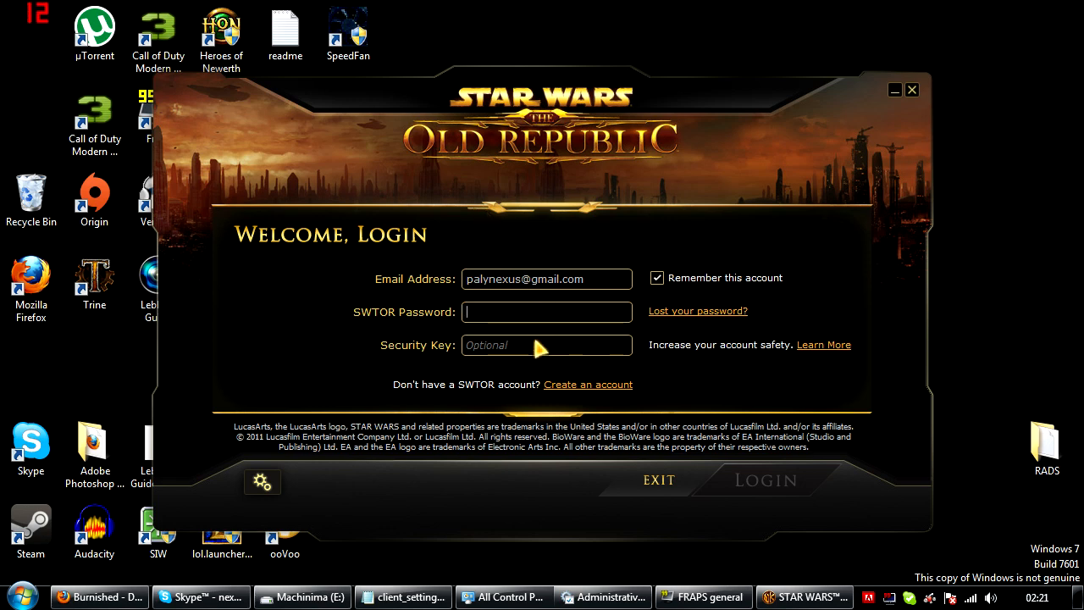